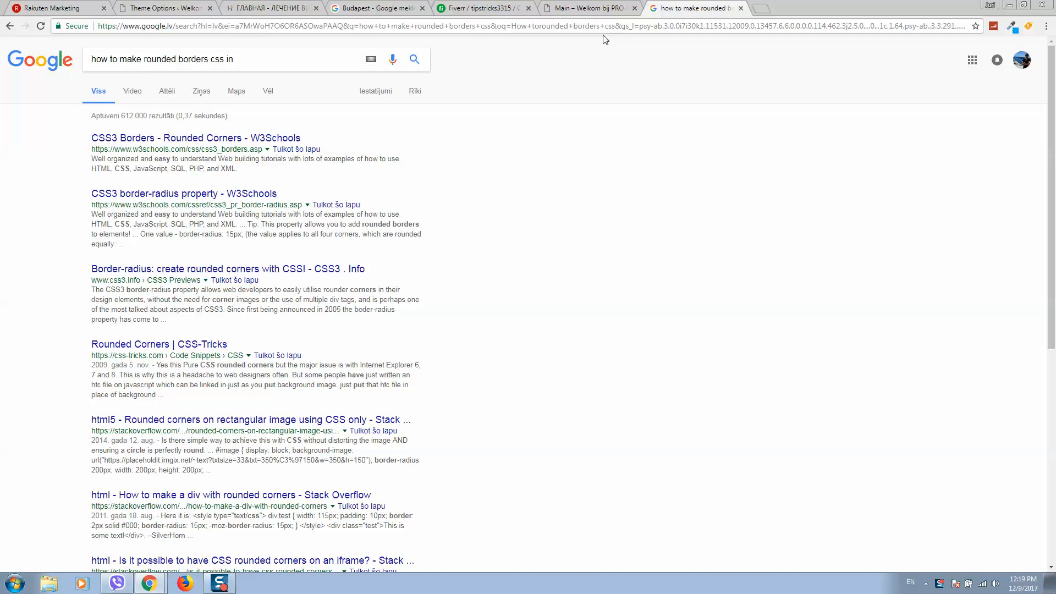
- Switch from the Google results to the HairHungary 'Main – Welkom bij PRO' site tab
click(586, 8)
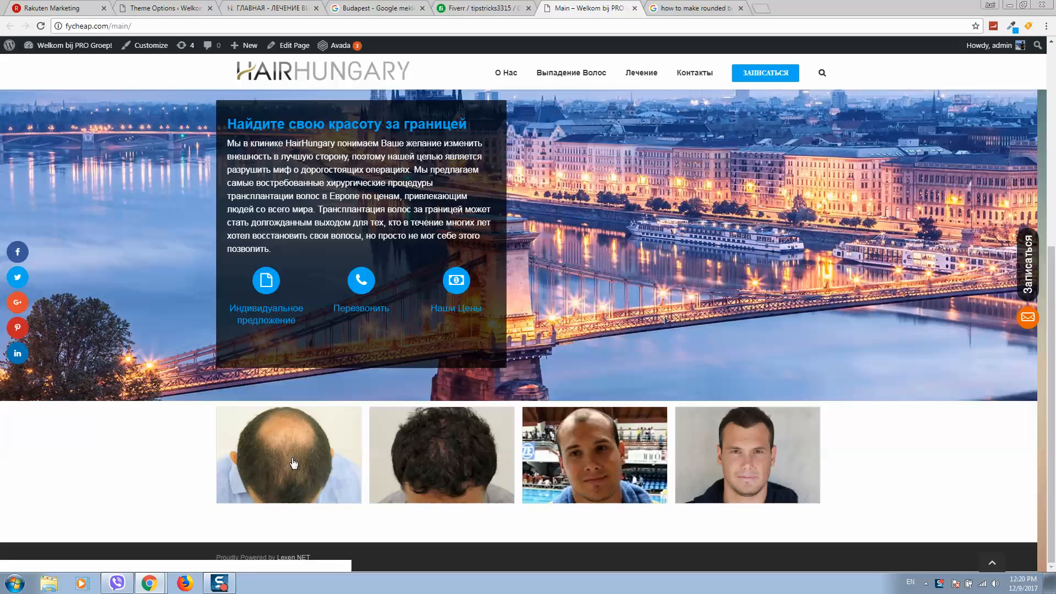
mouse_move(180, 386)
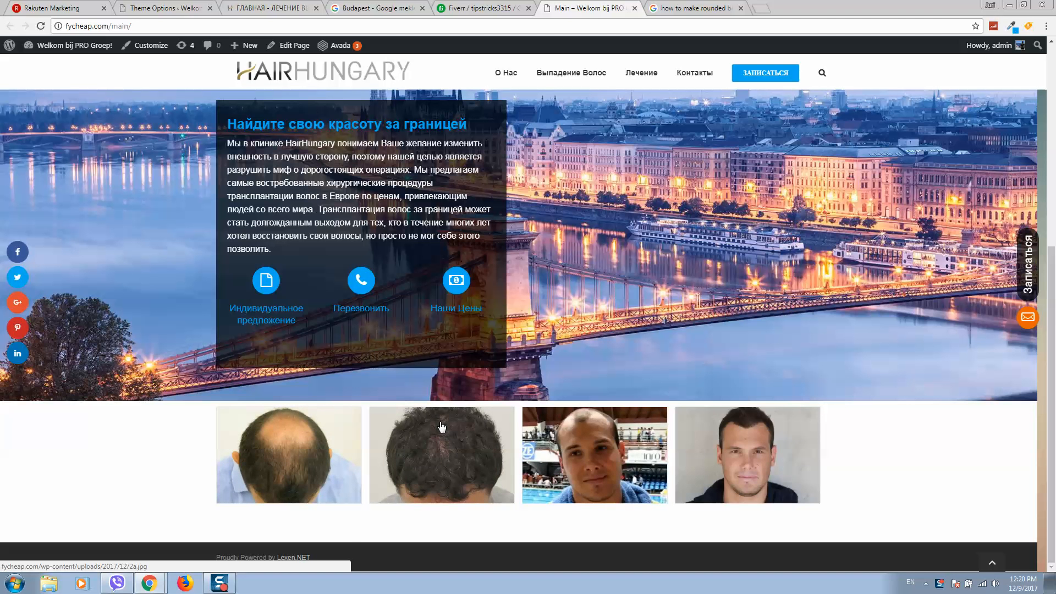
mouse_move(424, 449)
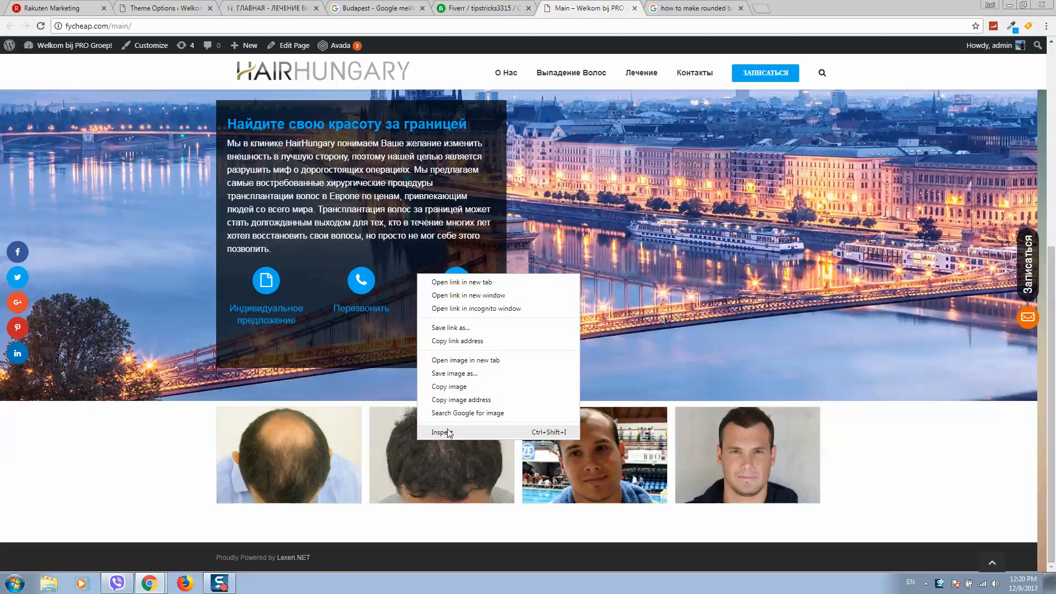
- Inspect the second carousel photo to find its fusion-image-wrapper element and styles
click(442, 431)
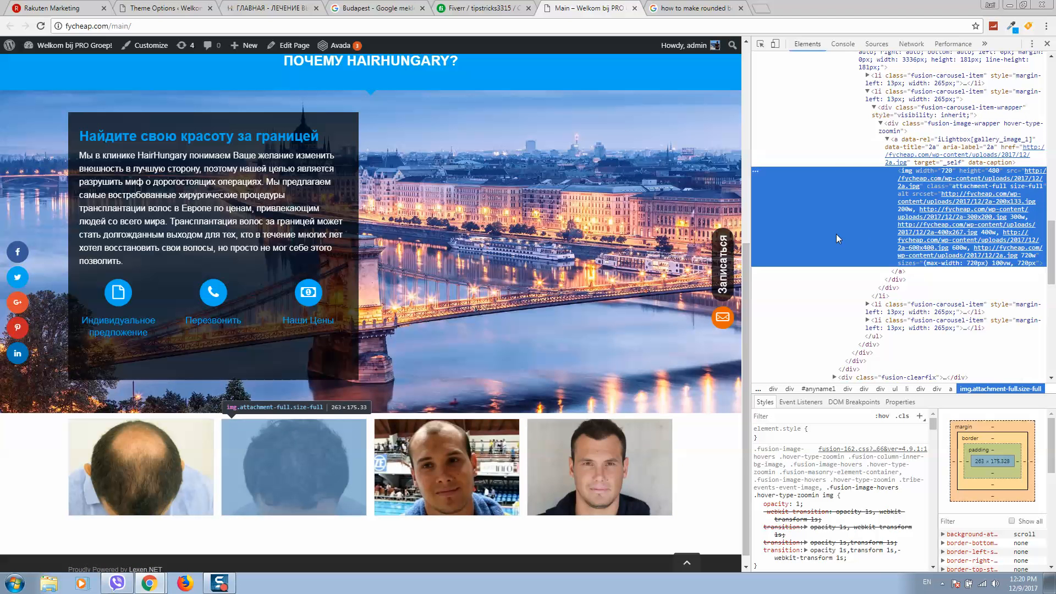
mouse_move(1021, 154)
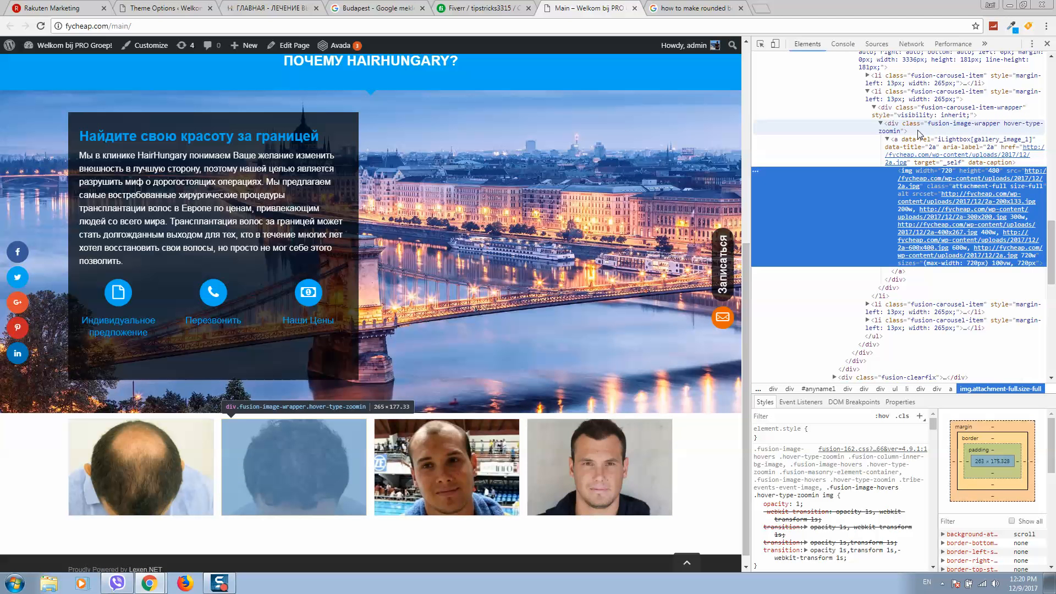
mouse_move(999, 130)
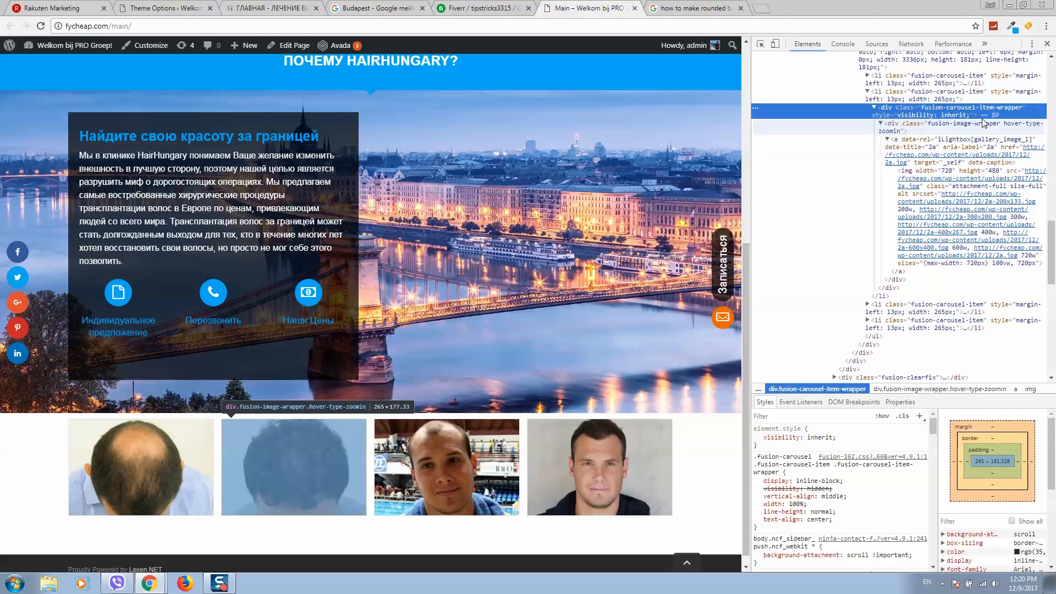
mouse_move(956, 139)
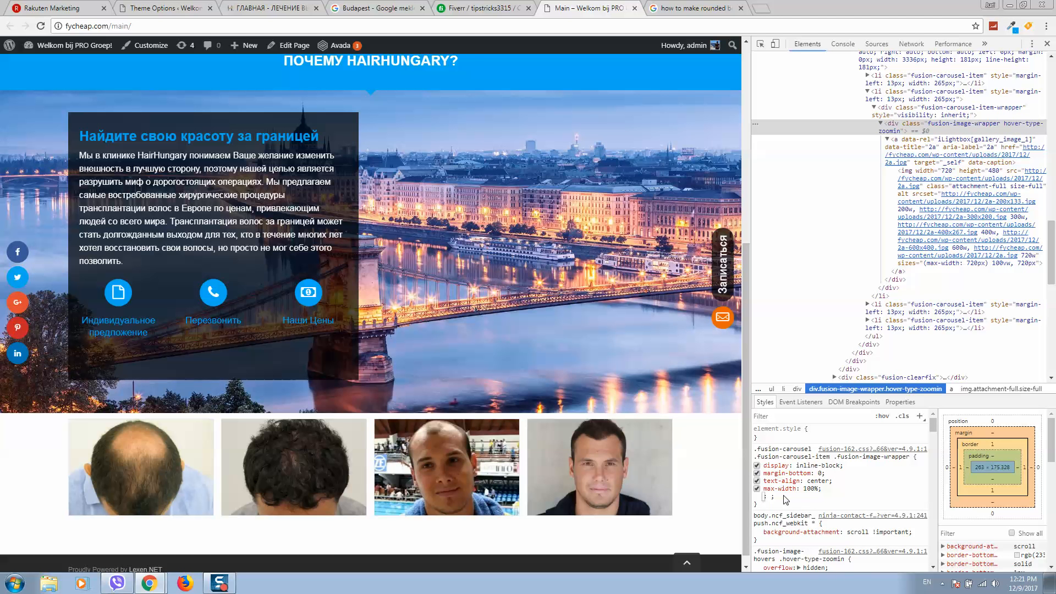
mouse_move(949, 127)
text(border-radius: 10px;)
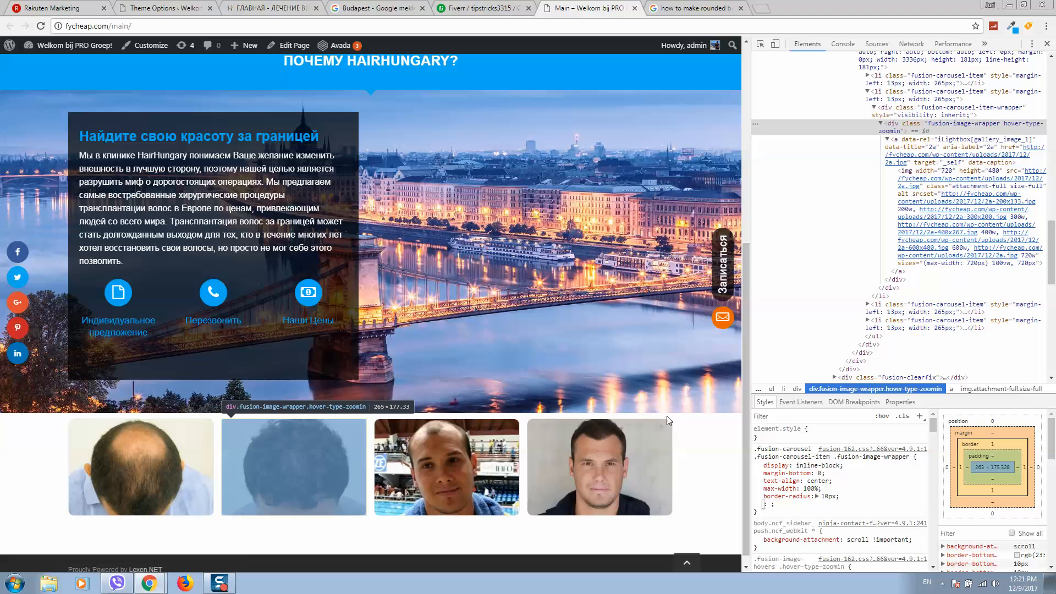
mouse_move(634, 486)
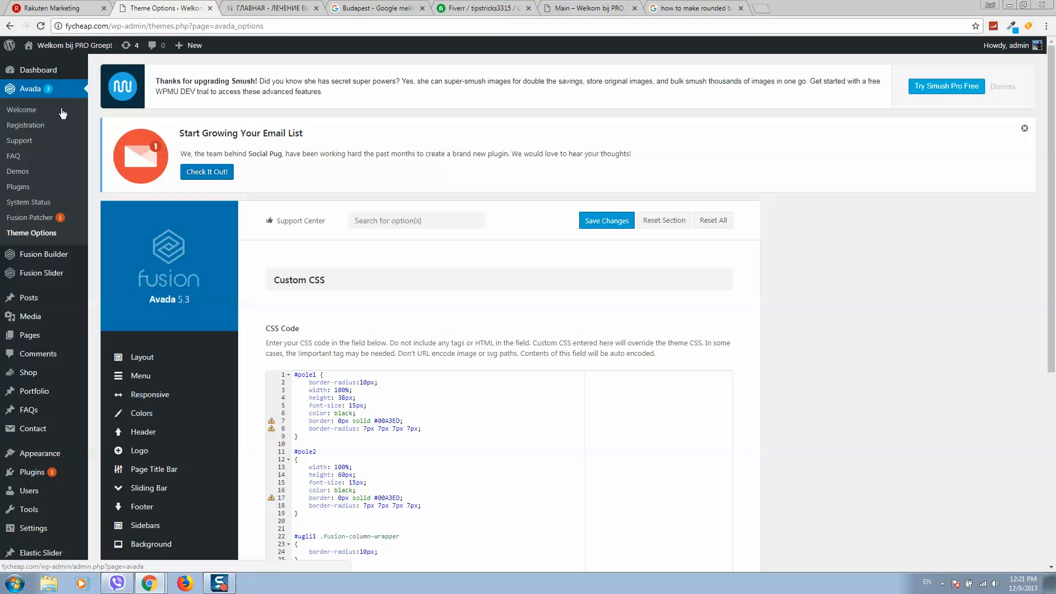
mouse_move(34, 69)
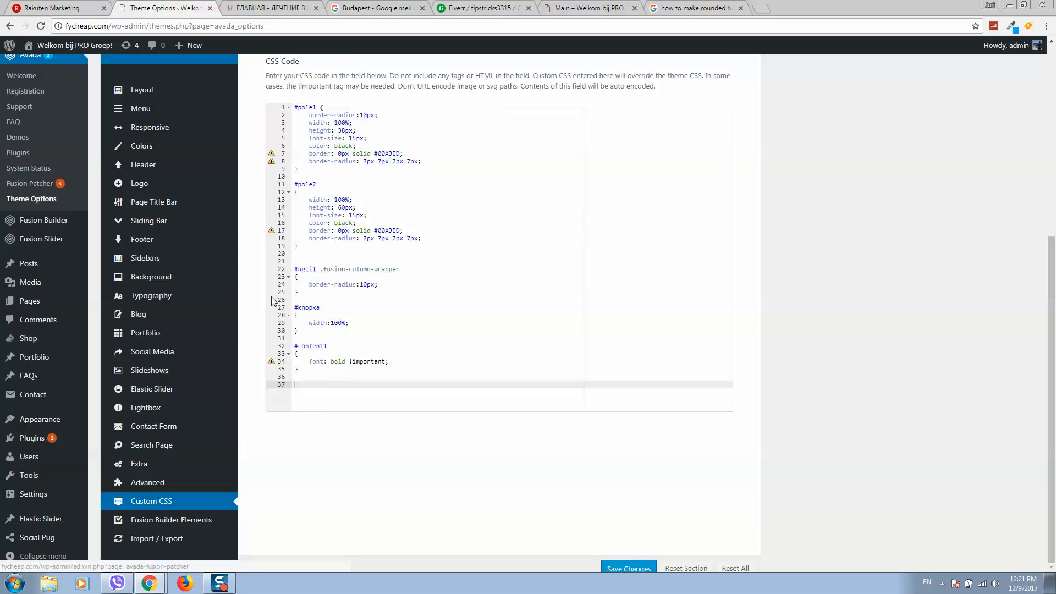
- Start a new ID selector with '#' at the end of Avada's Custom CSS code
scroll(down, 3)
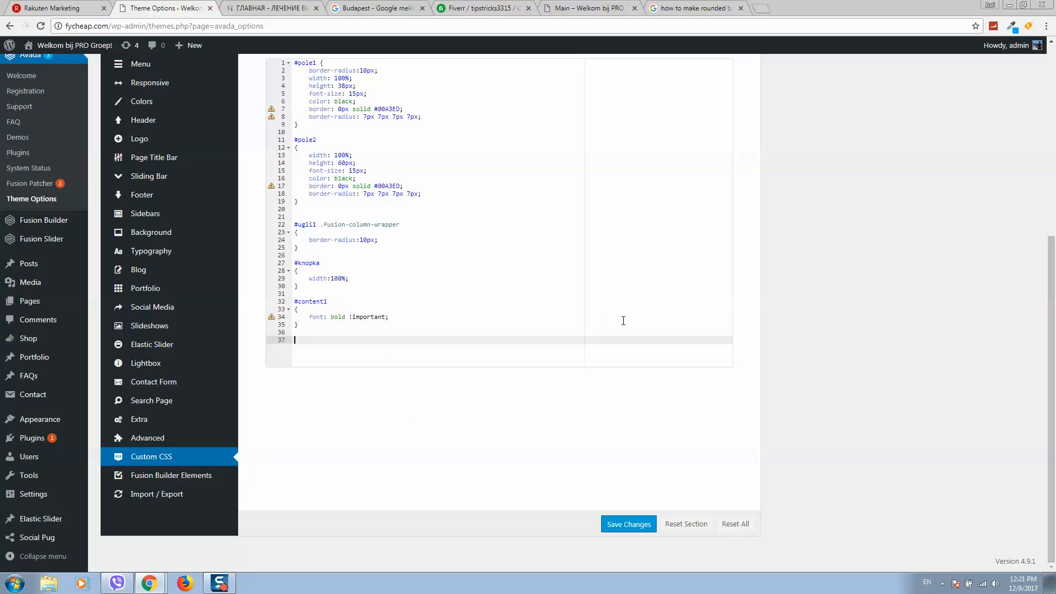
text(#)
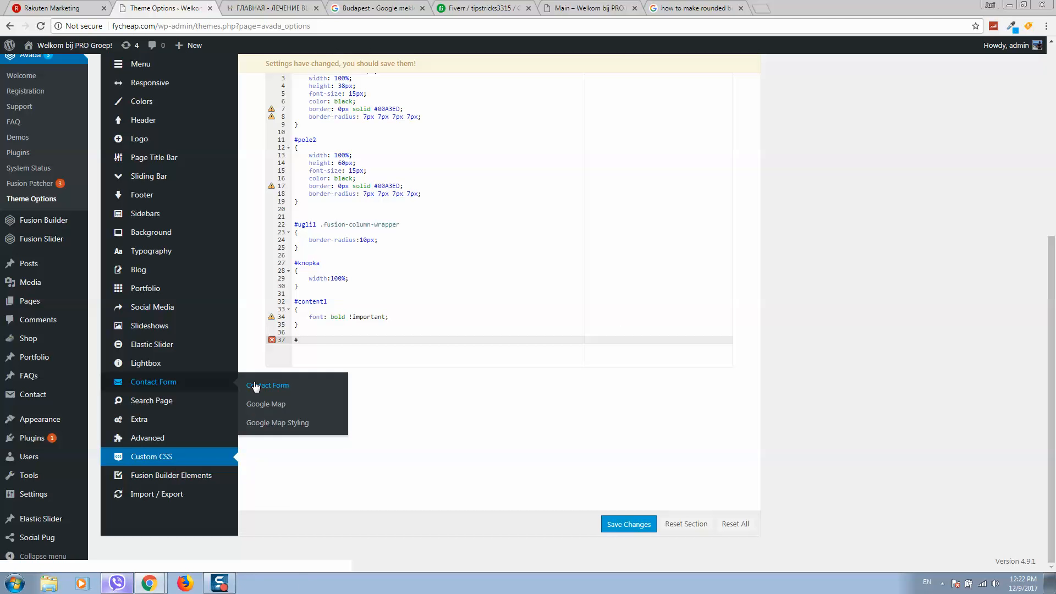
- Write the selector '#ugli .fusion-carousel .fusion-carousel-item .fusion-image-wrapper {' after fixing a mistyped ID
text(#any)
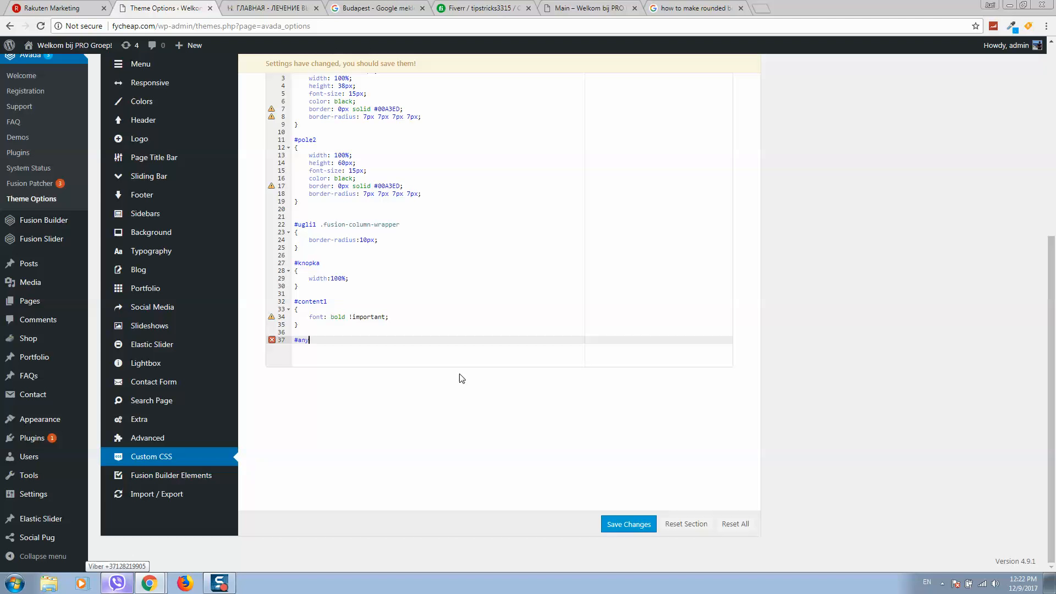
key(Backspace)
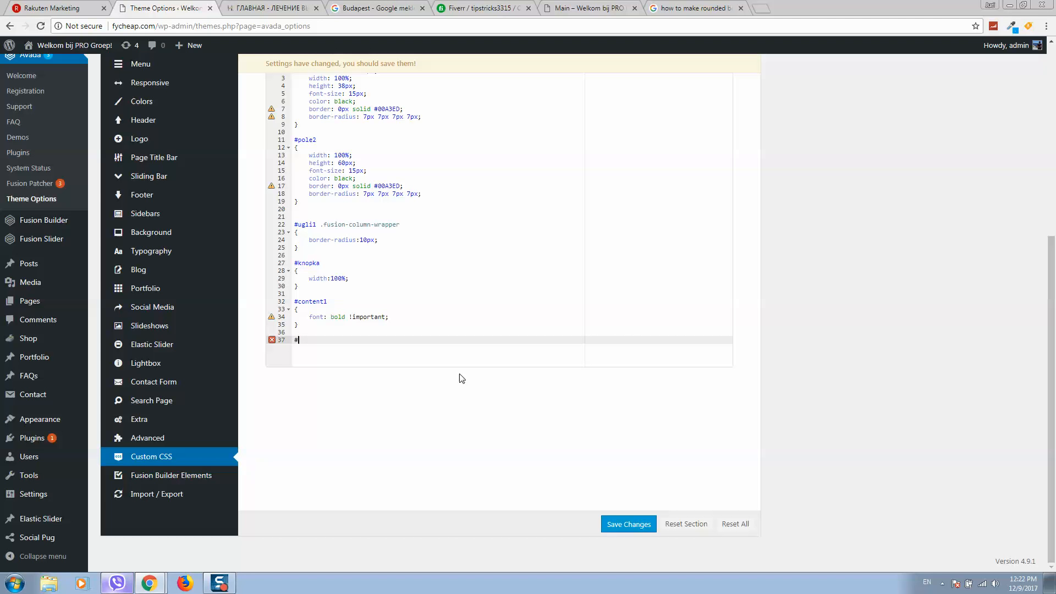
text(ugli)
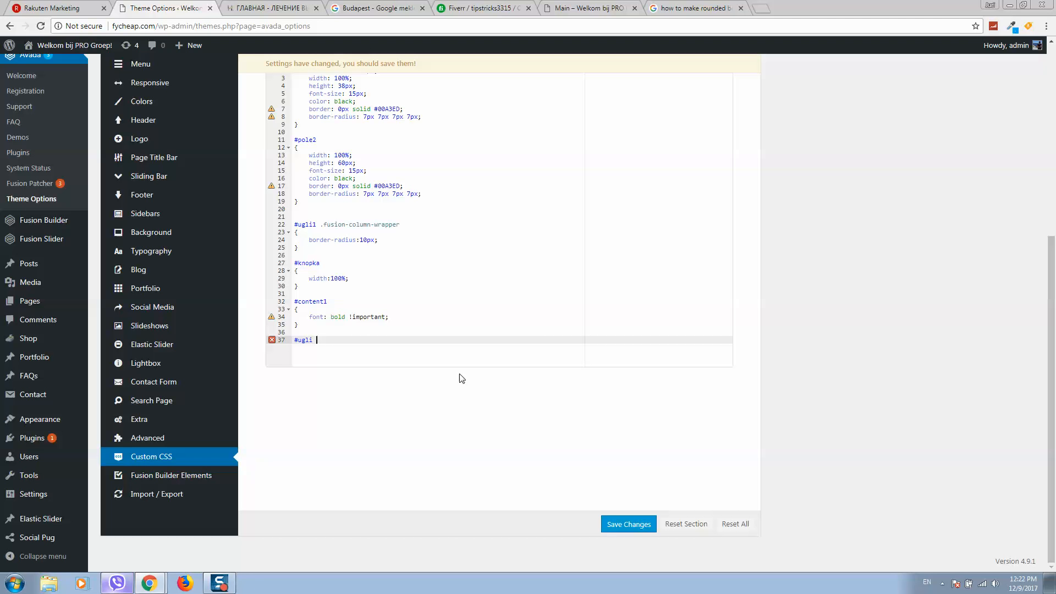
text(.fusion-carousel .fusion-carousel-item .fusion-image-wrapper)
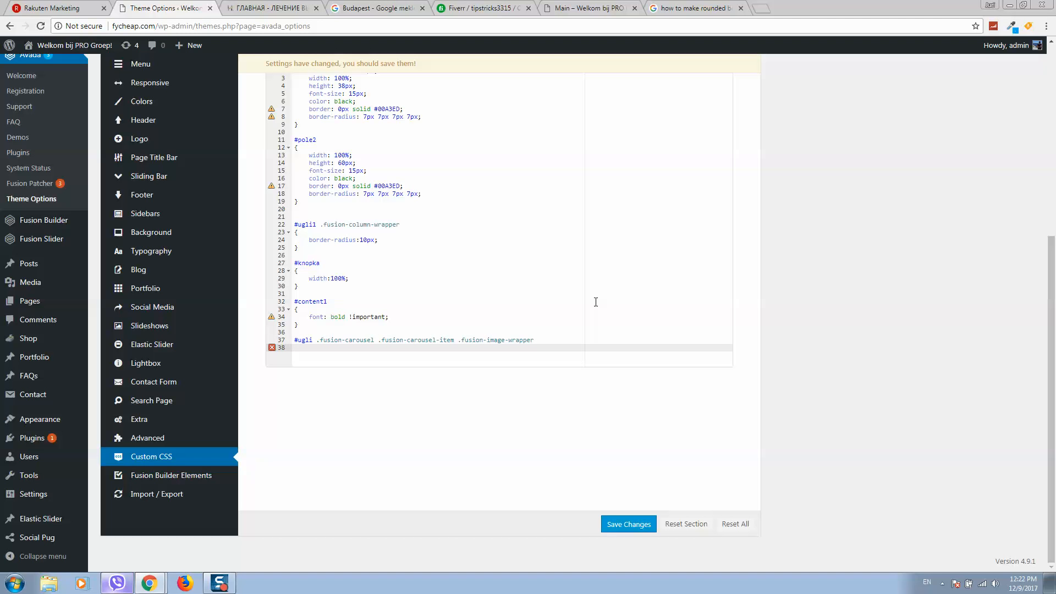
text({)
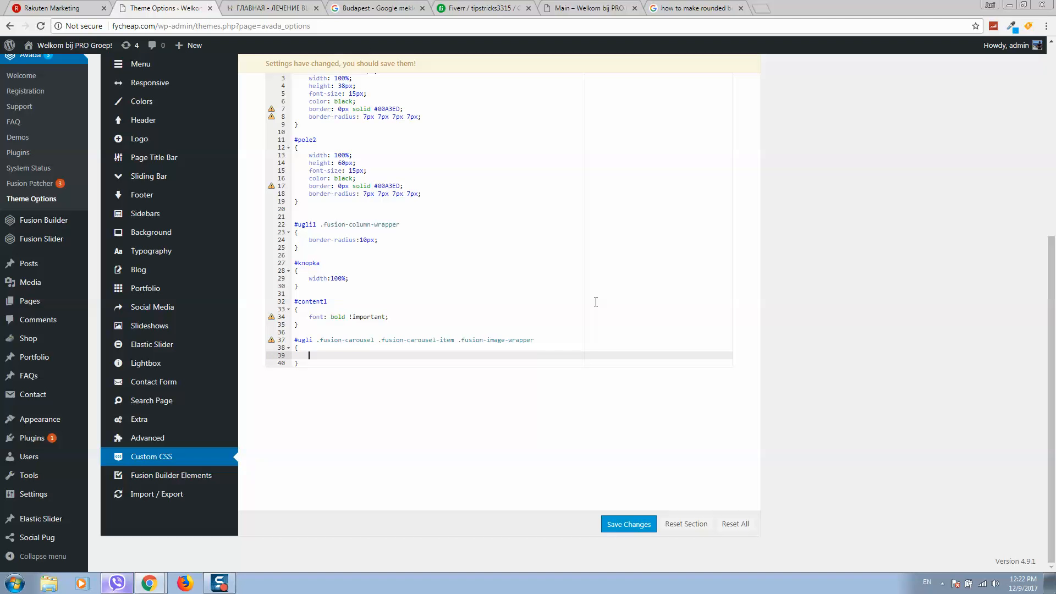
- Complete the rule with 'border-radius:10px !important;' and select the 'ugli' ID name
text(border)
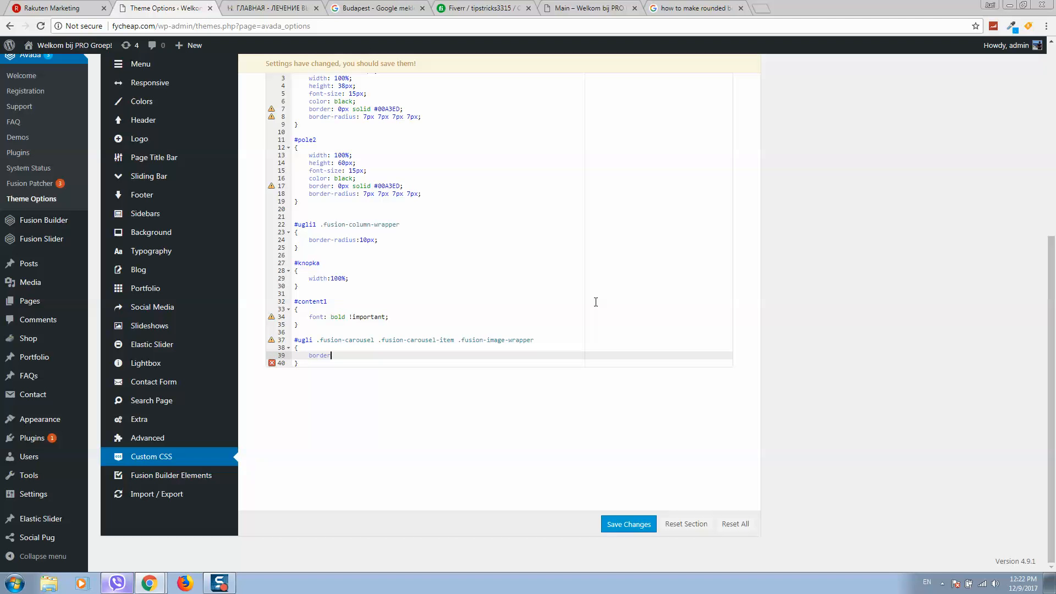
text(-radius:)
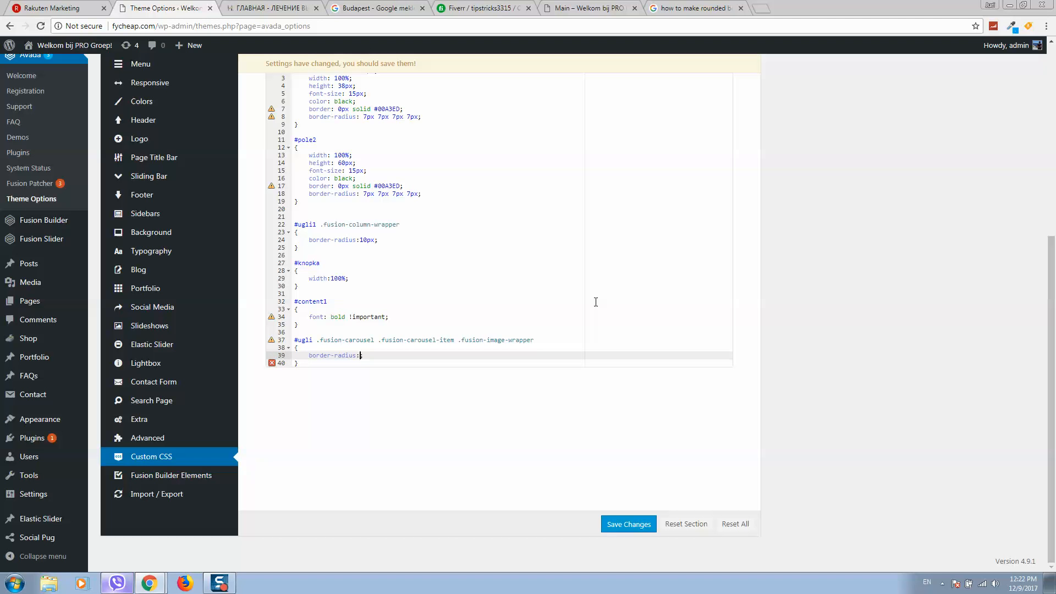
text(10px)
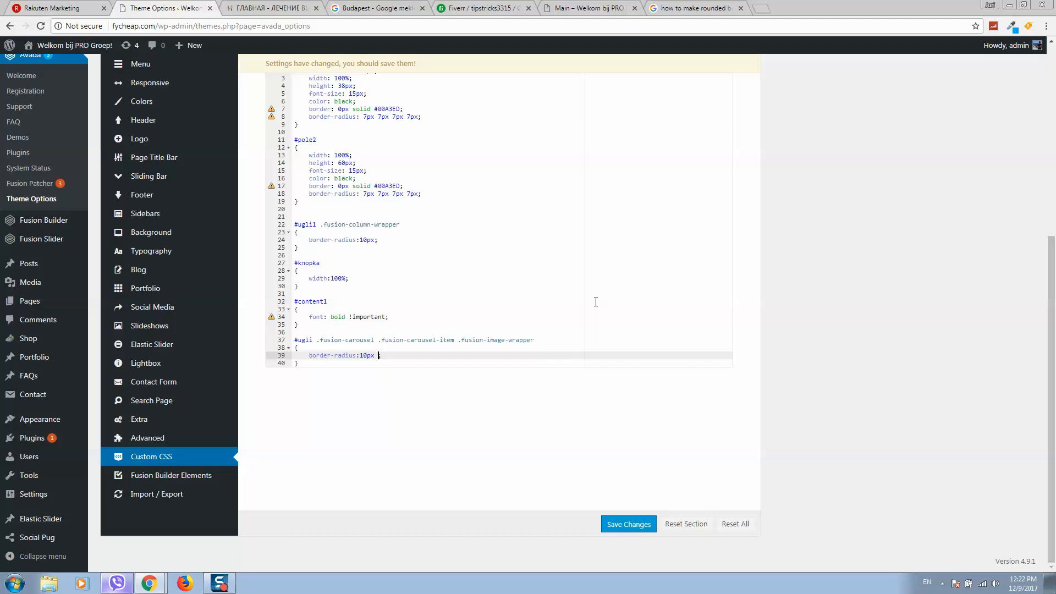
text(!i)
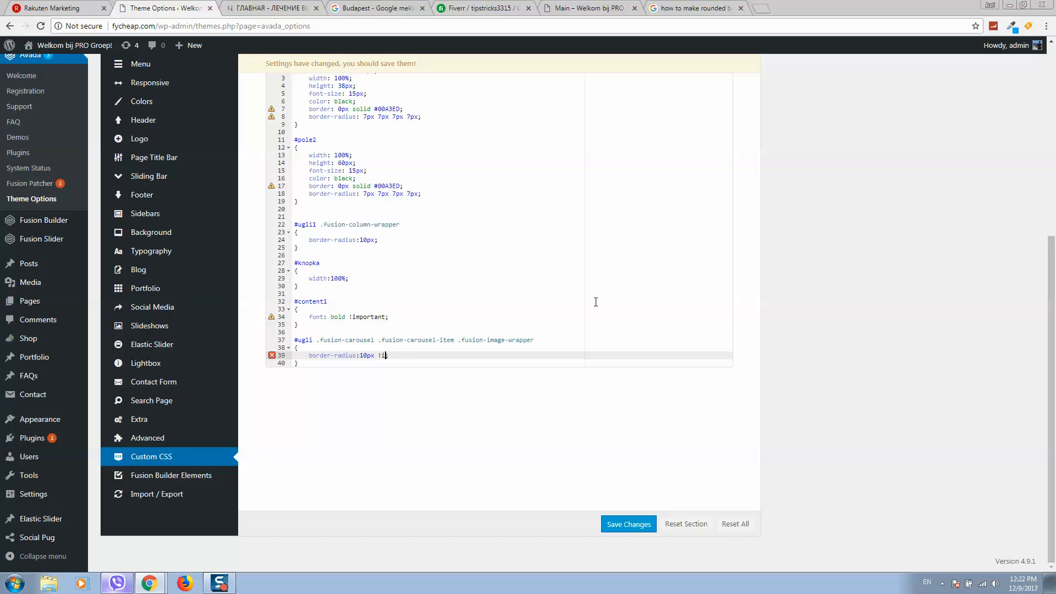
text(mportant;)
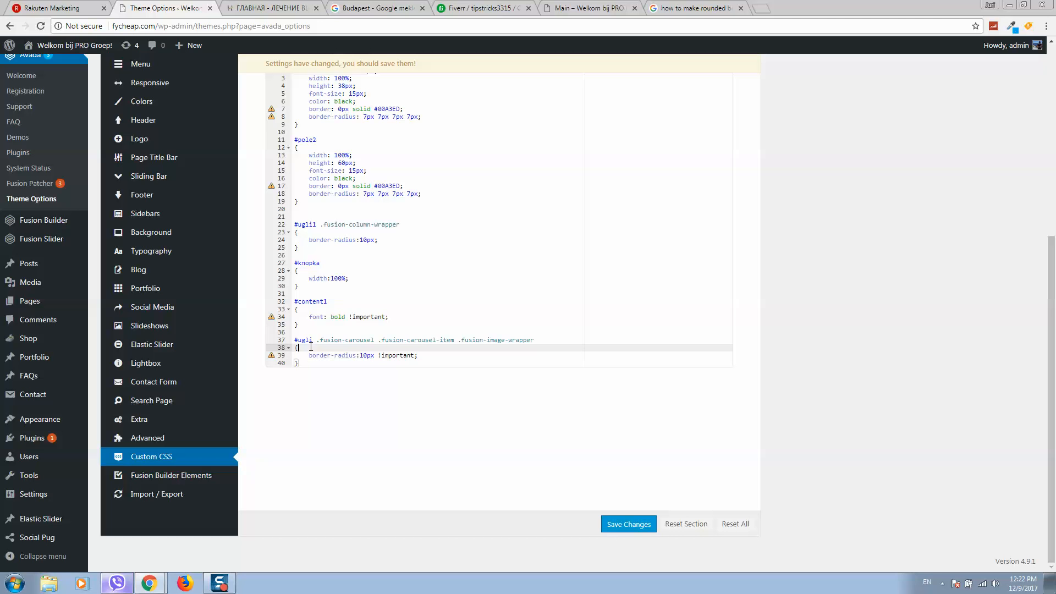
double_click(304, 339)
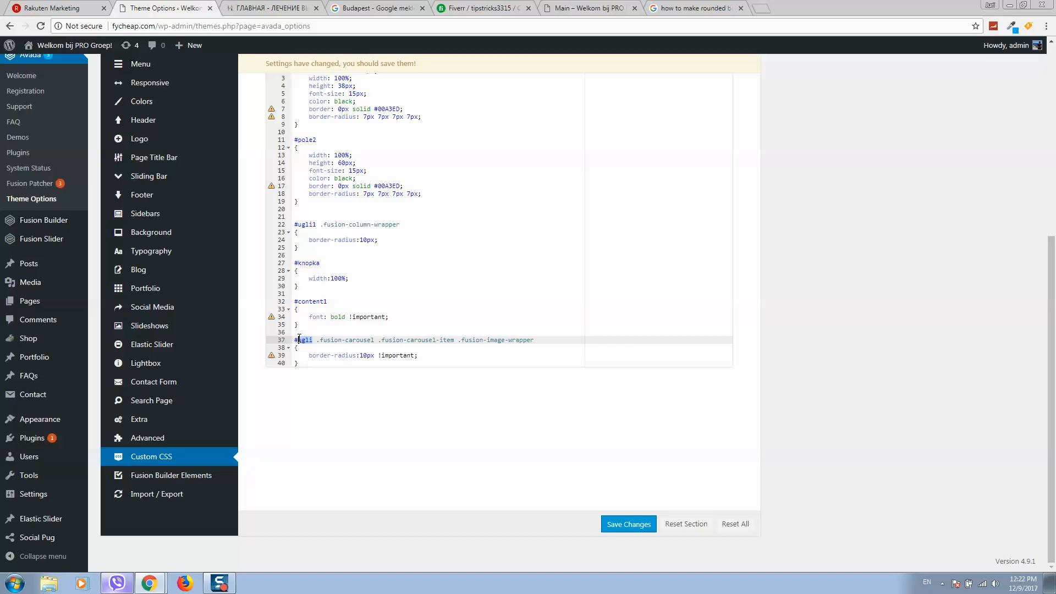
mouse_move(657, 539)
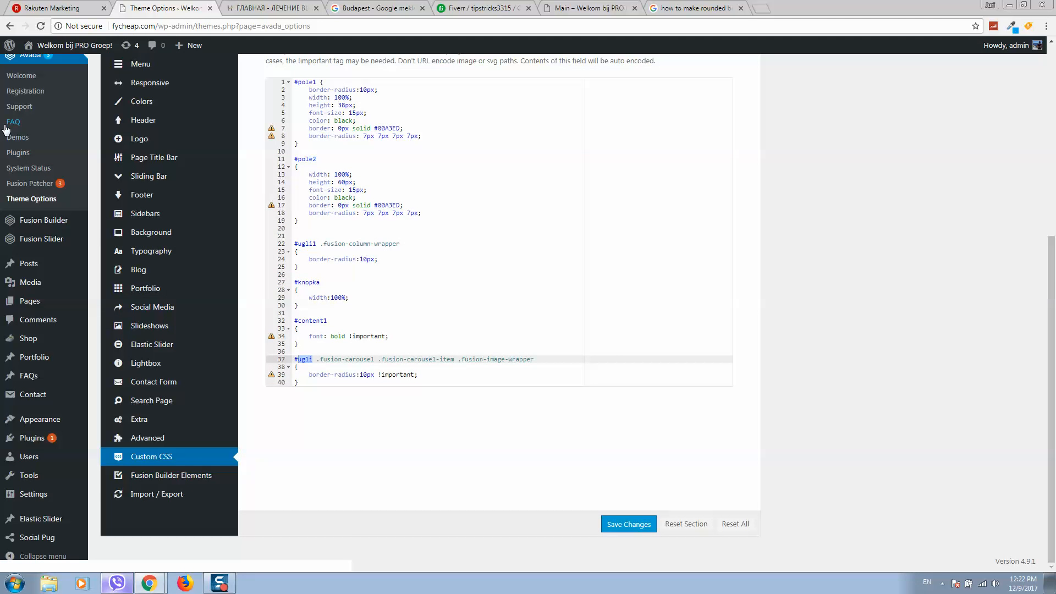
mouse_move(30, 302)
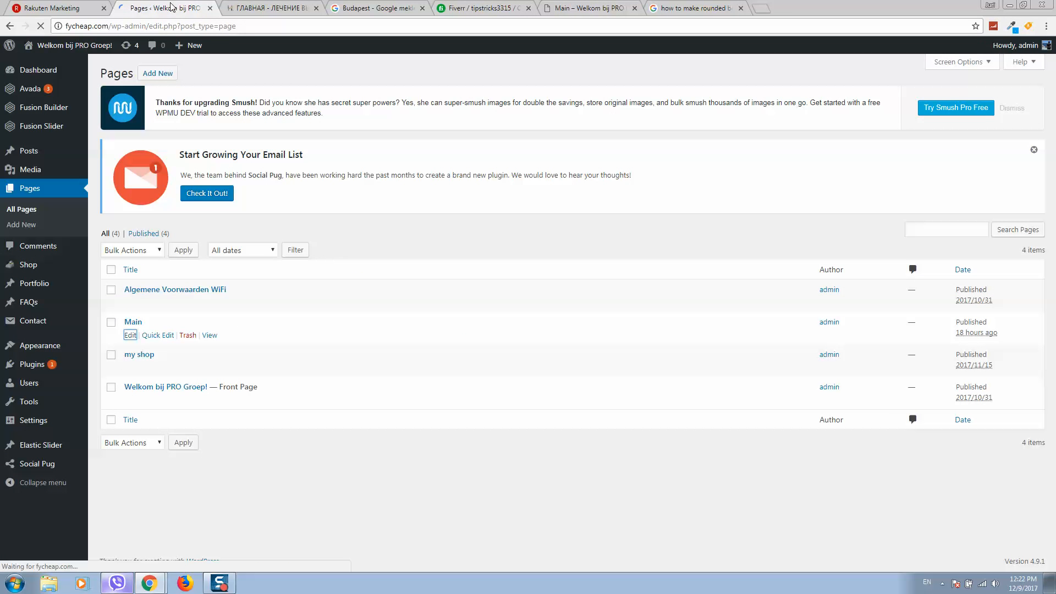
- Edit the Main page and bring up the Image Carousel element's settings
click(130, 335)
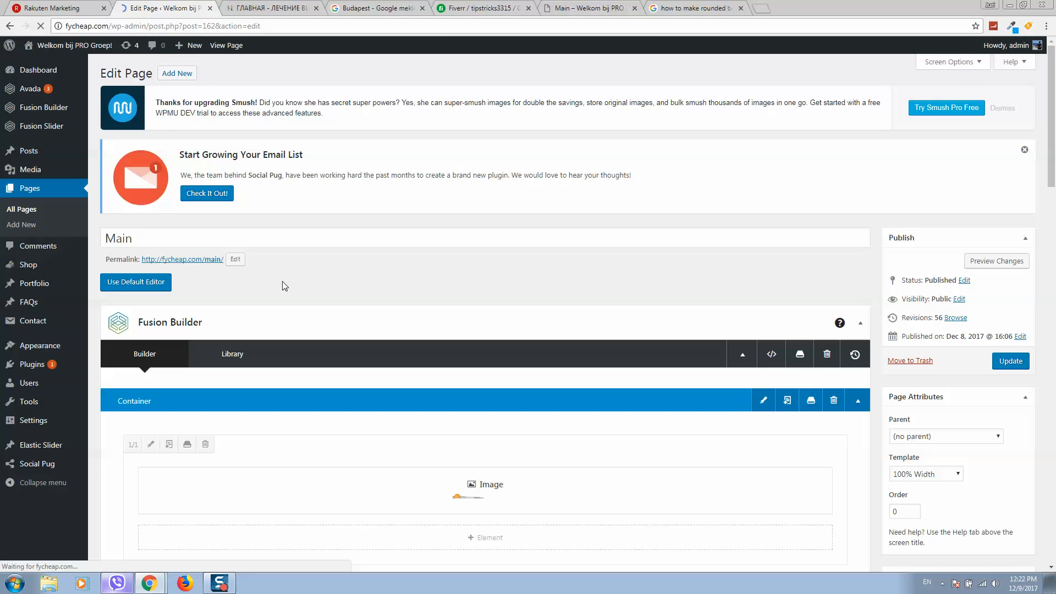
scroll(down, 3)
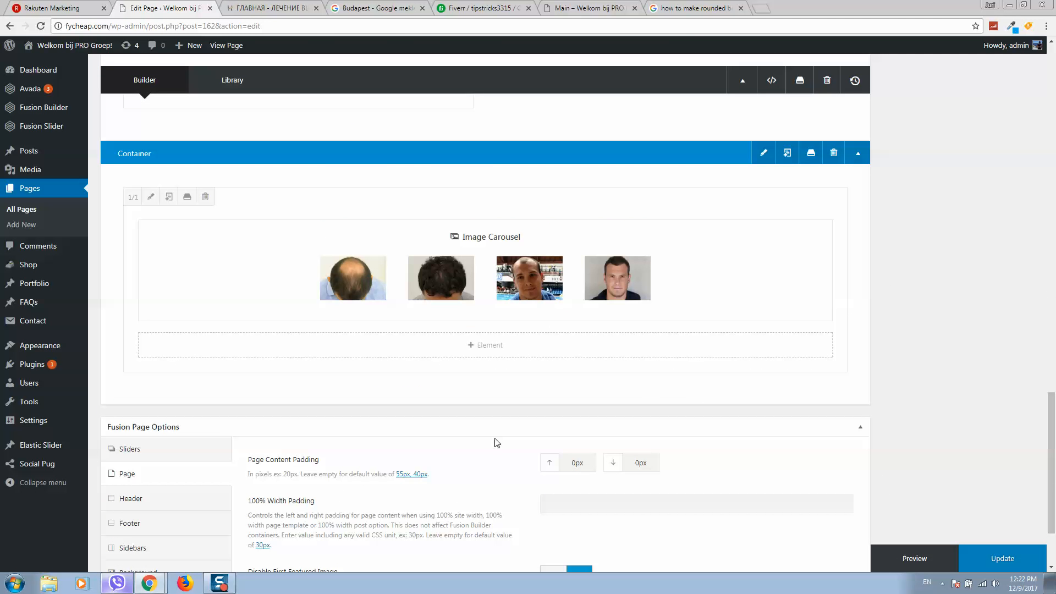
click(151, 196)
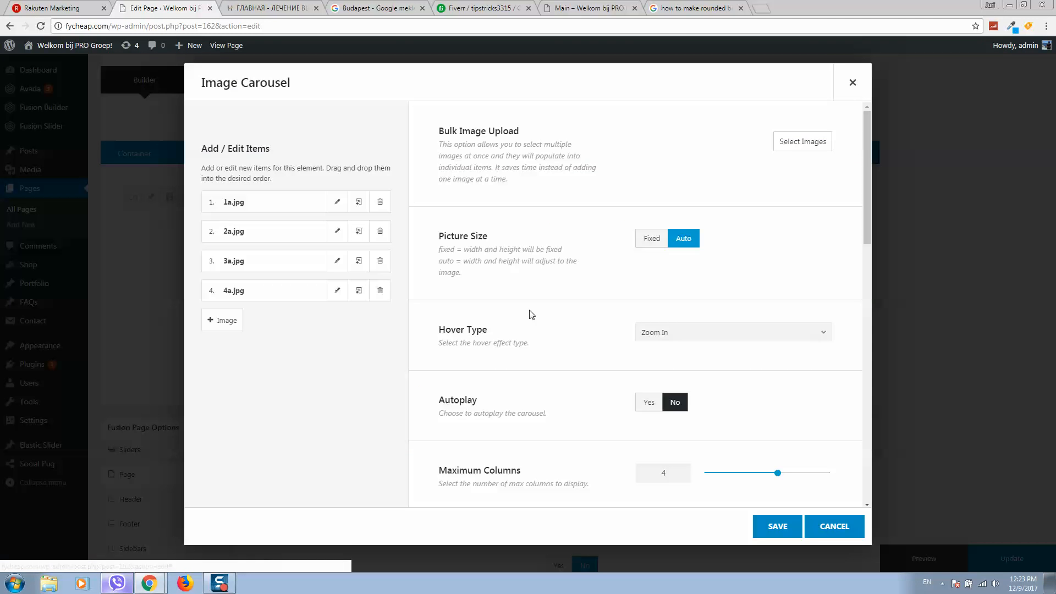
- Set the carousel's CSS ID to the 'ugl' ID from the new rule and save
scroll(down, 3)
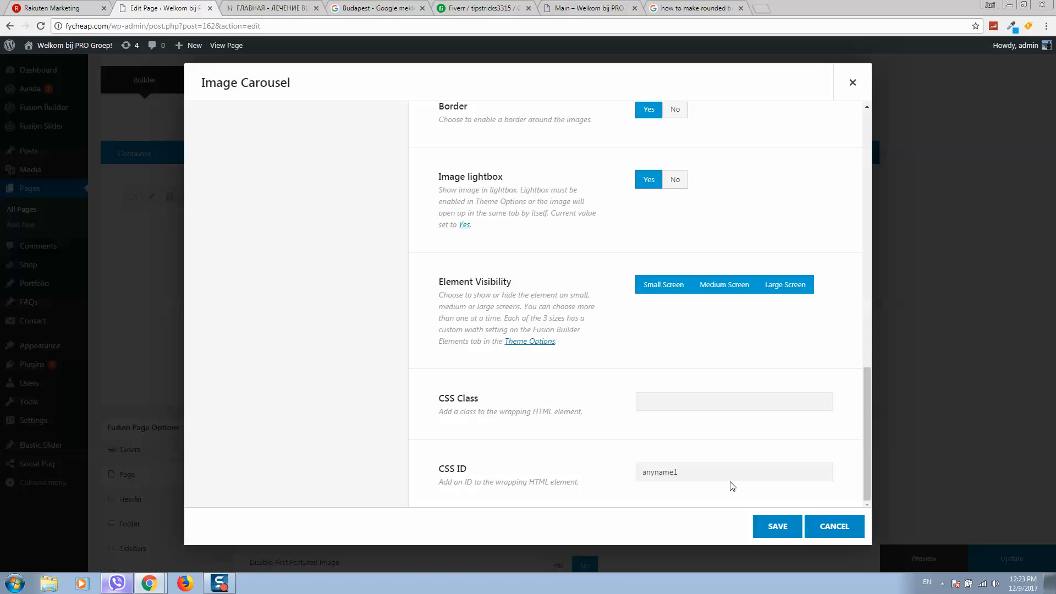
text(ugli)
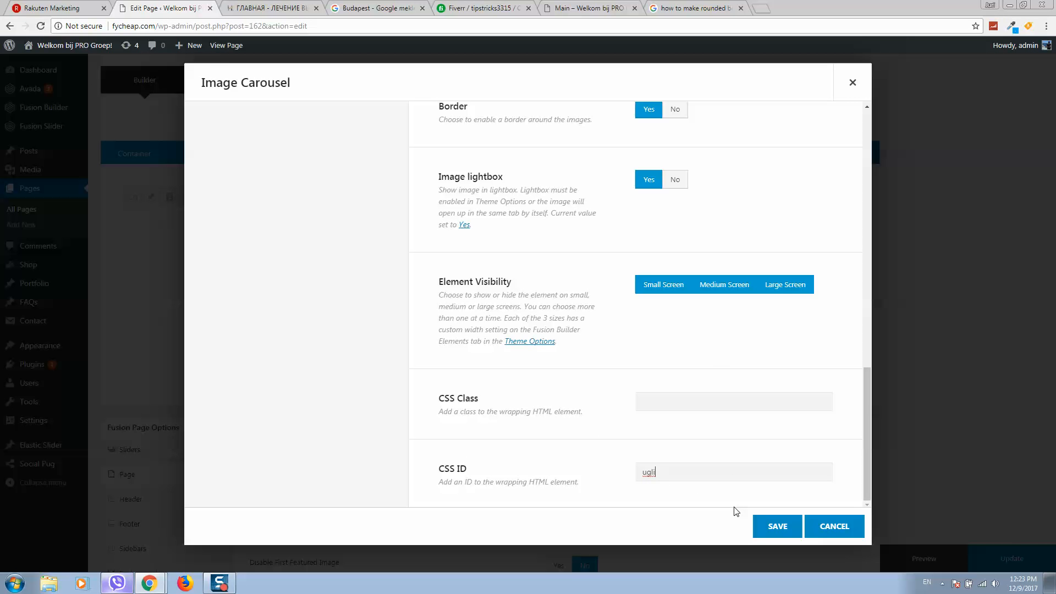
click(777, 526)
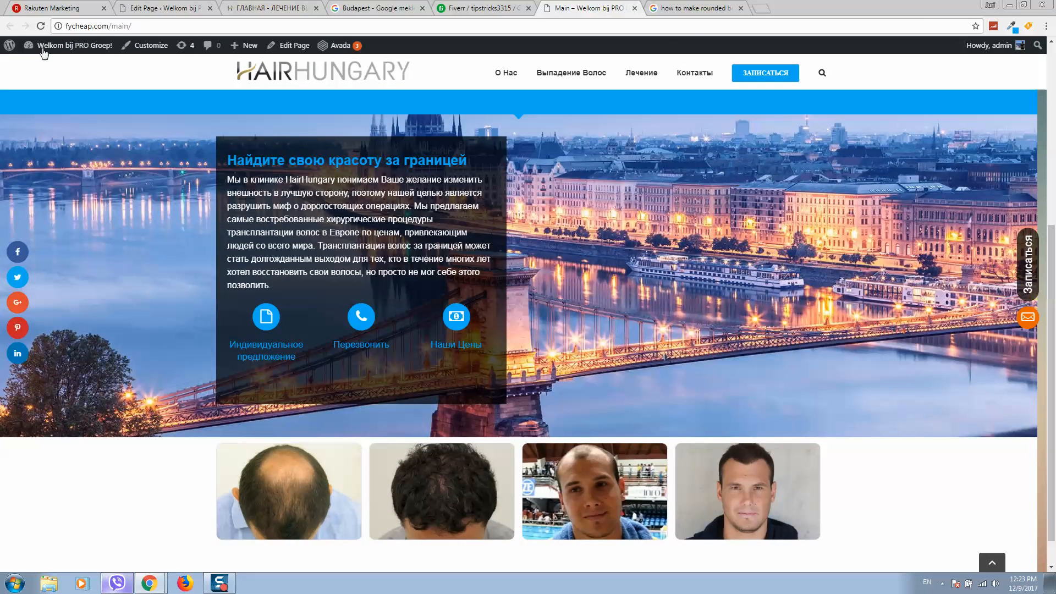
- Review the live Main page showing the four carousel photos with rounded corners
click(265, 316)
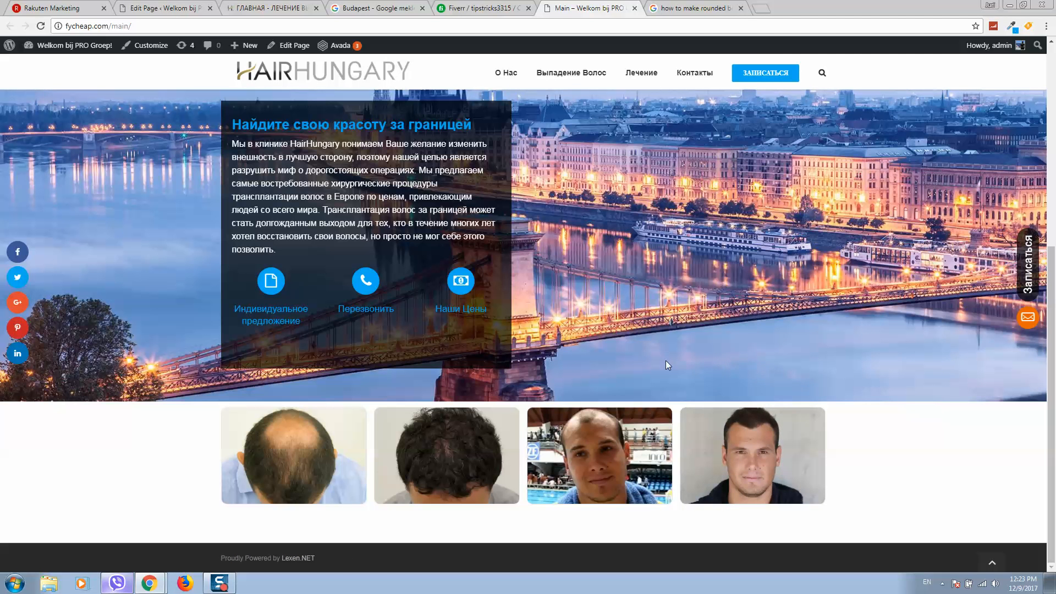
mouse_move(695, 334)
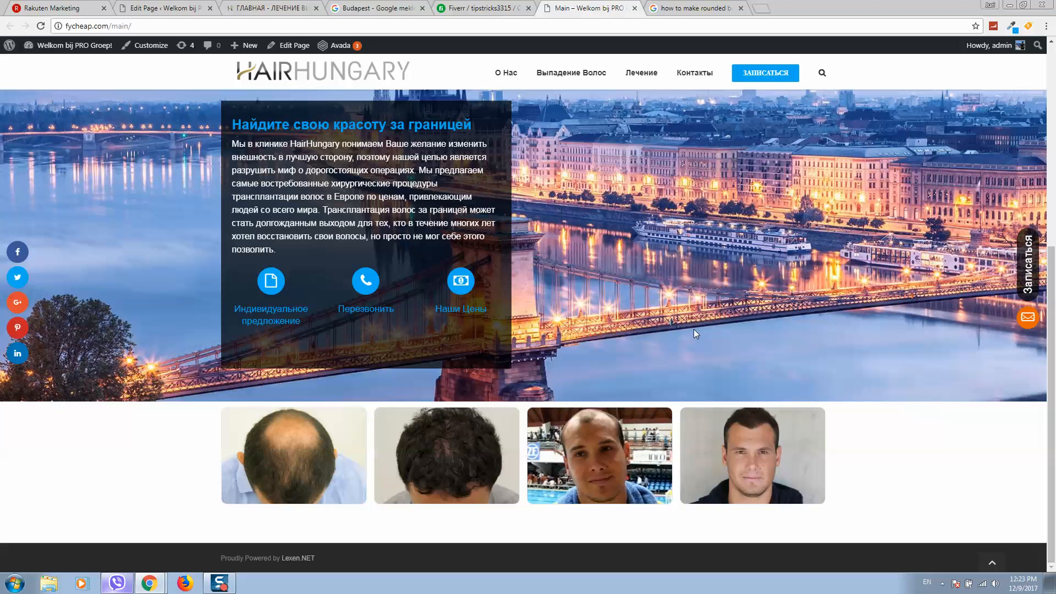
mouse_move(663, 290)
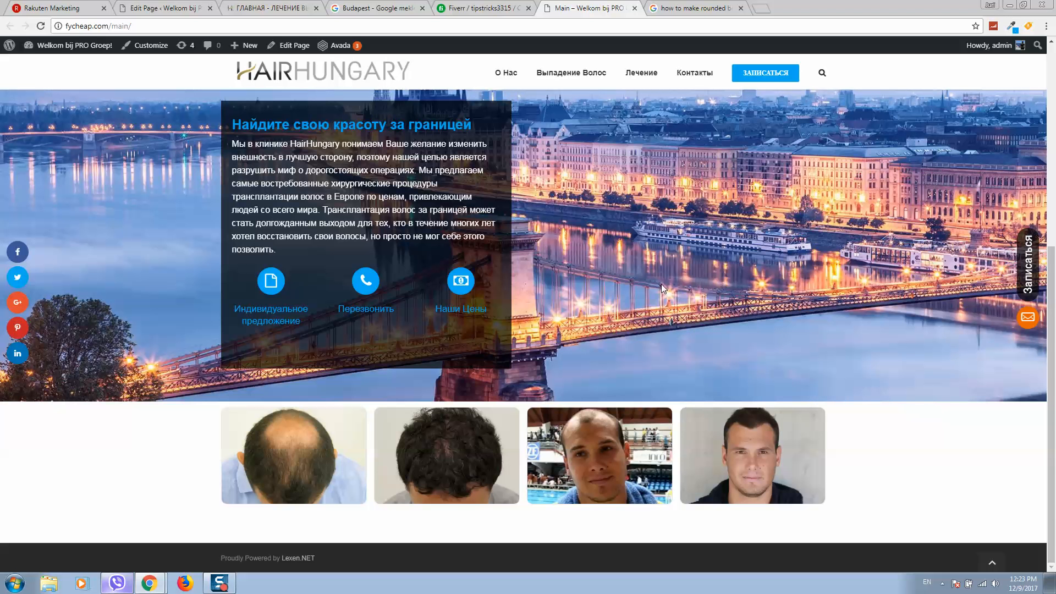
scroll(down, 3)
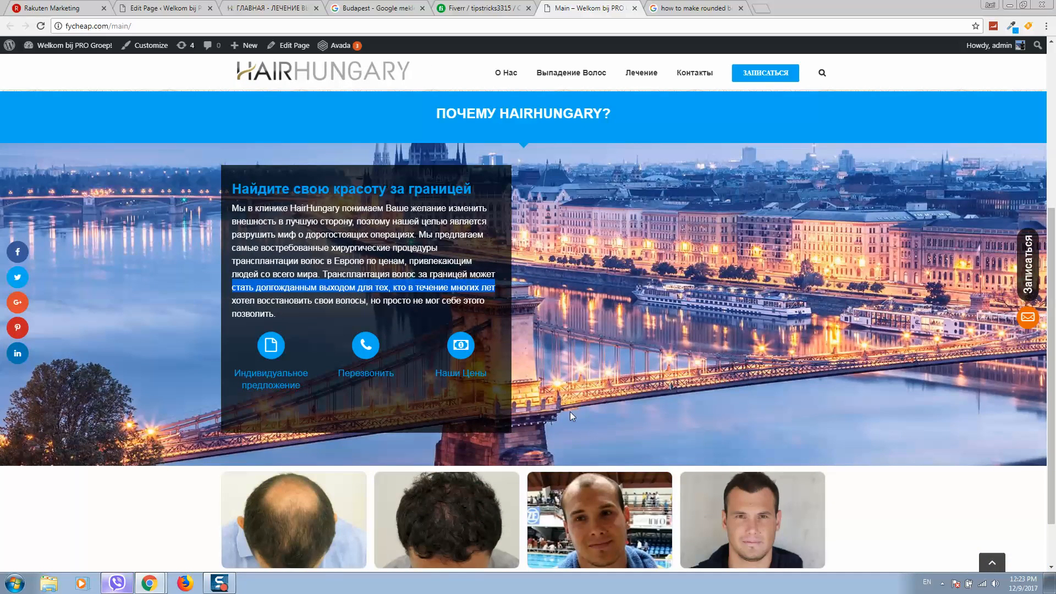
mouse_move(578, 390)
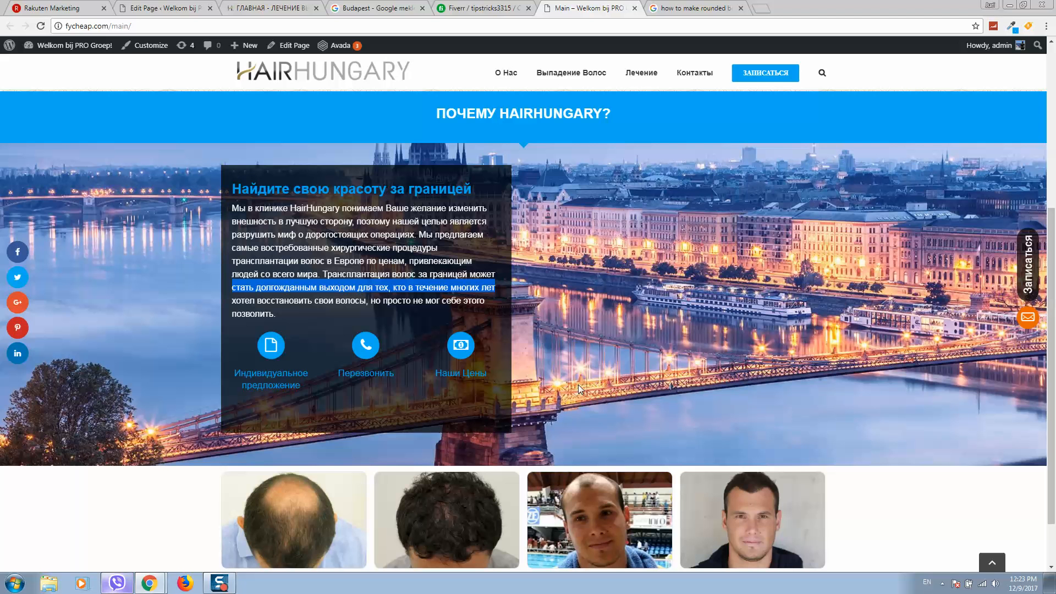
mouse_move(669, 259)
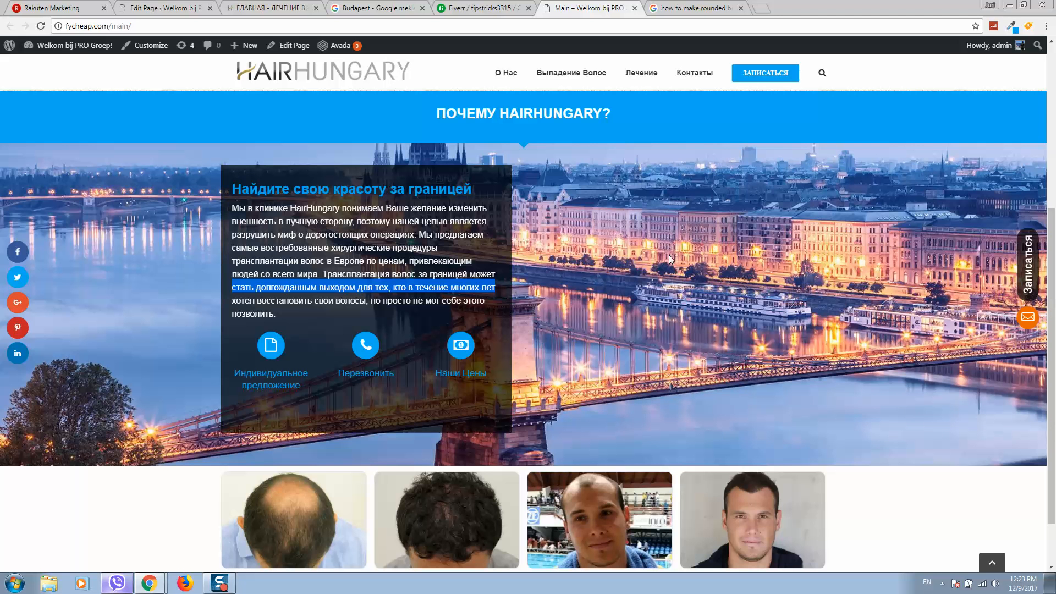